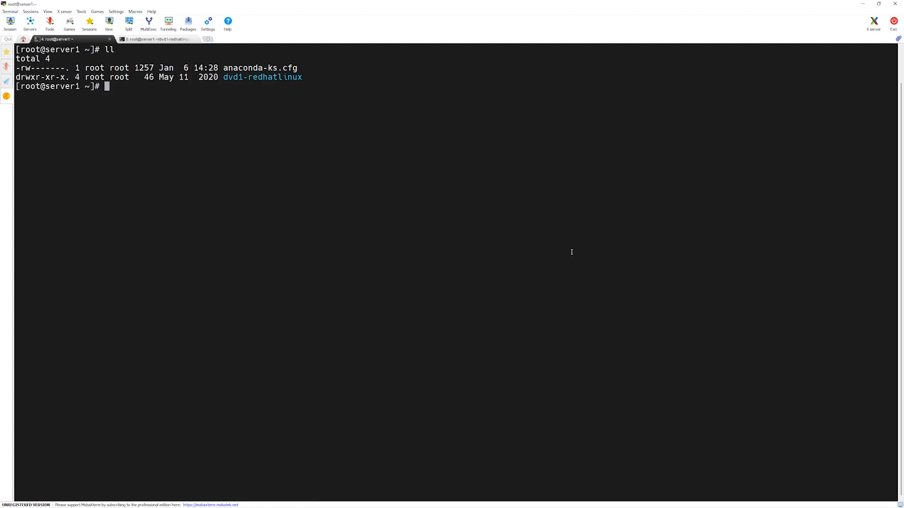
Navigate into dvd1-redhatlinux/rhel7_x86_64 and list its contents, including the installer.
text(cd dvd1-redhatlinux/)
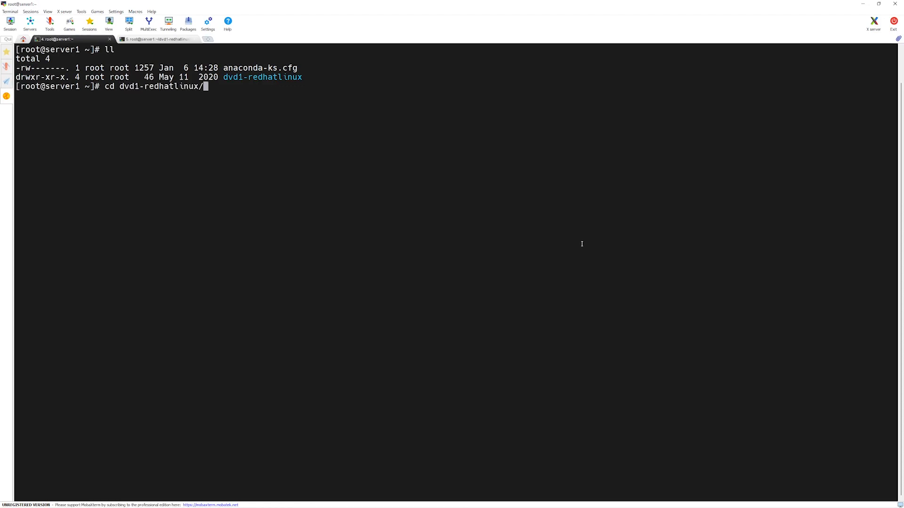
key(Return)
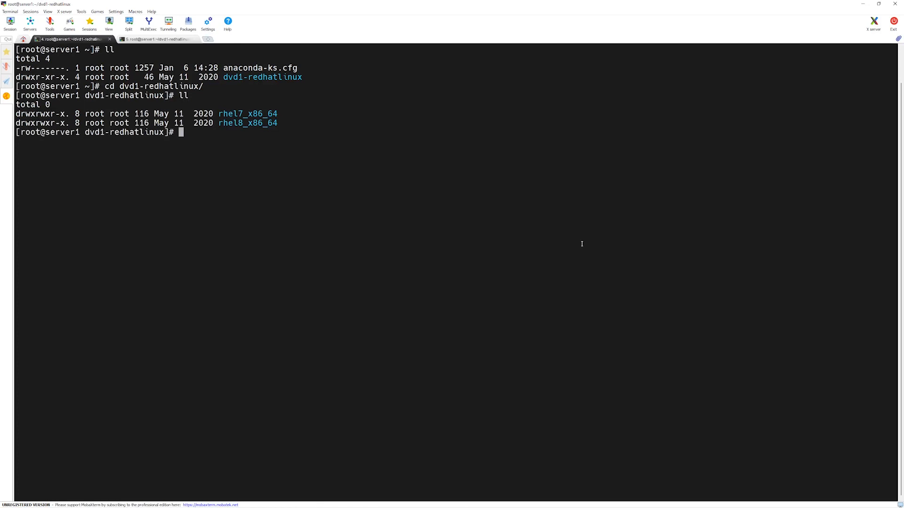
text(cd rhel7_x86_64/)
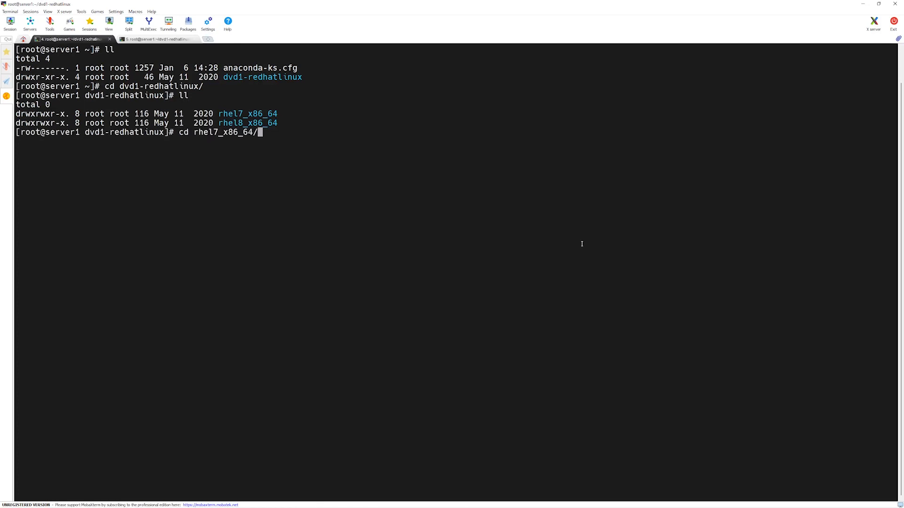
key(Return)
text(ll)
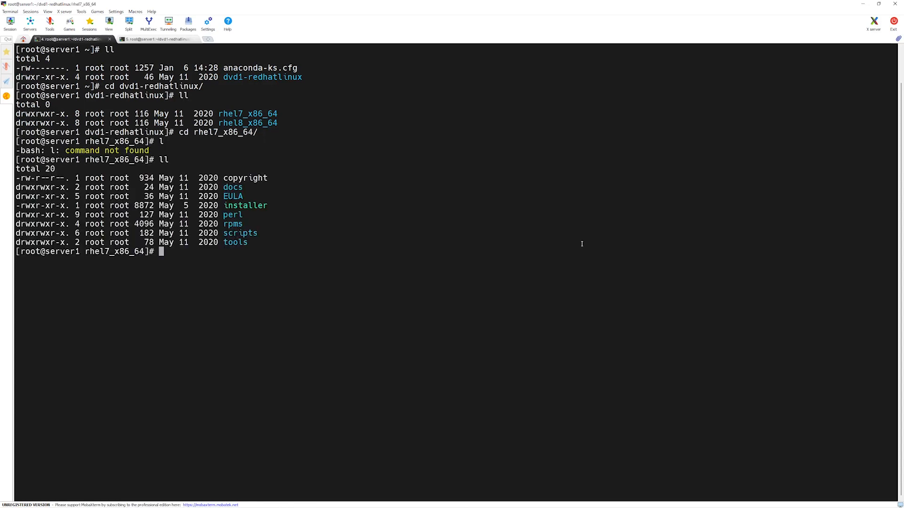
text(./)
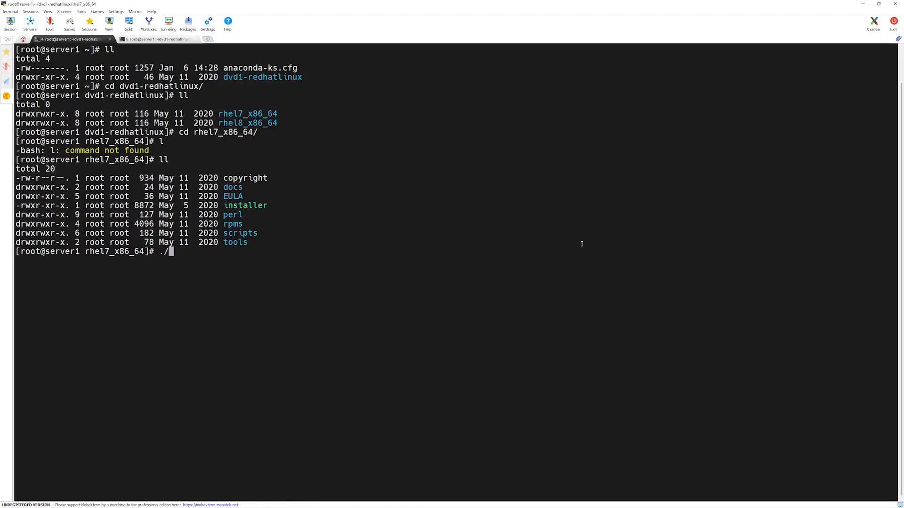
Launch ./installer and choose the Install a Product task (I).
text(installer)
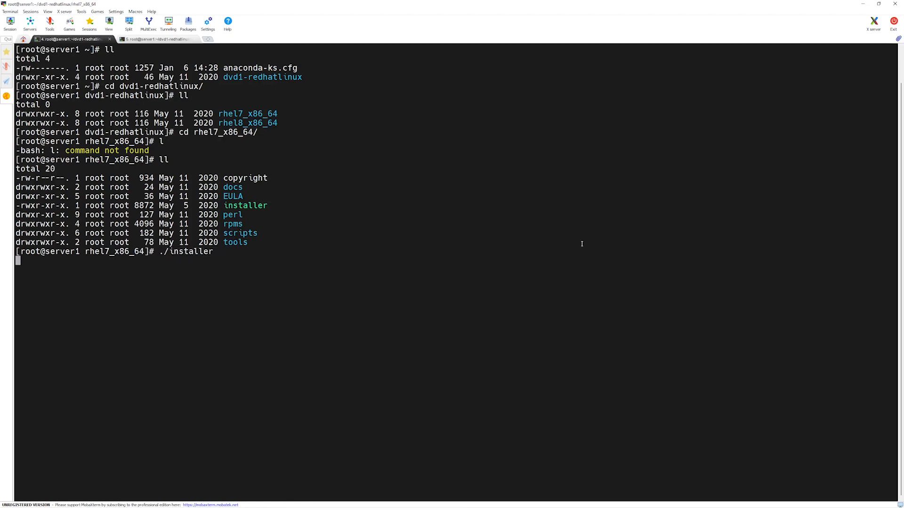
key(Return)
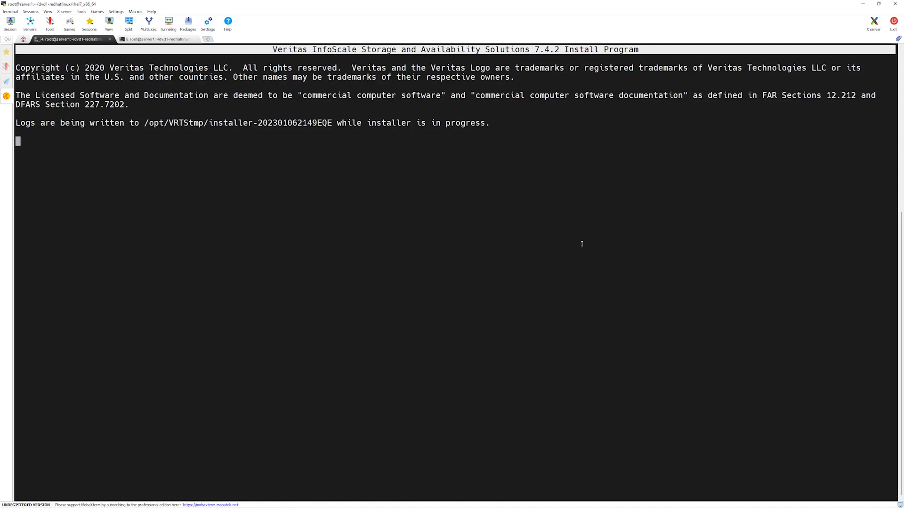
text(I,C,G,O,U,L,S,D,X,R,?] I)
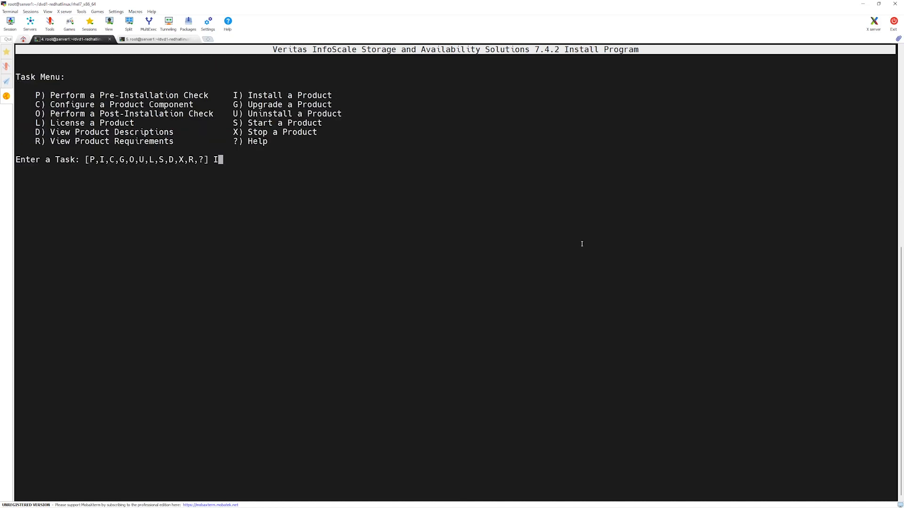
key(Return)
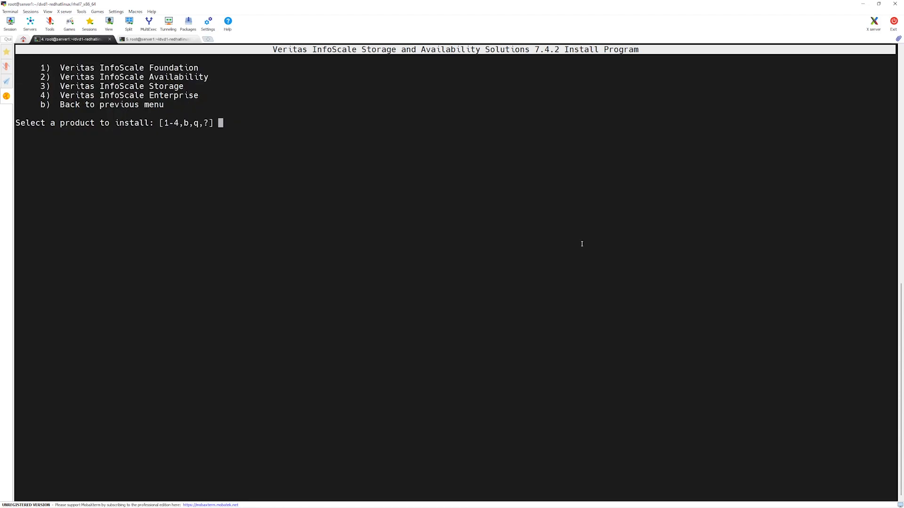
Select InfoScale Enterprise (4) and decline post-install configuration (n).
text(4)
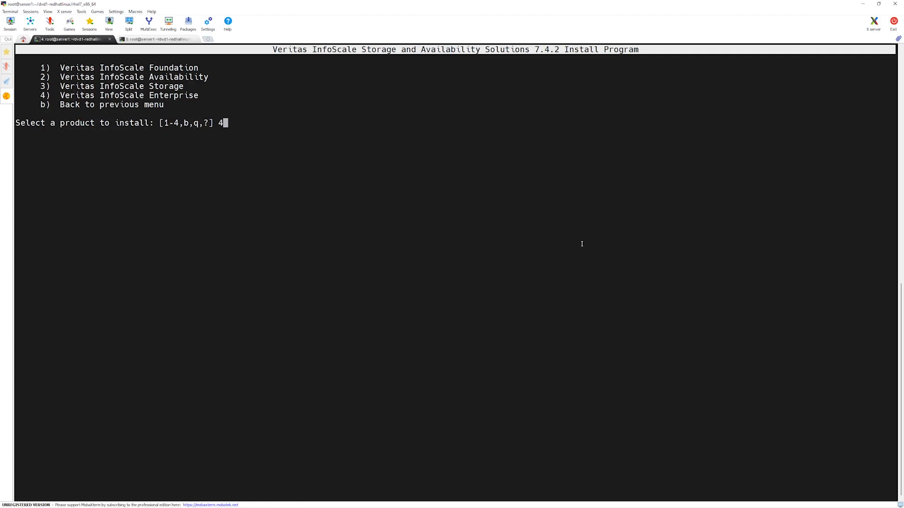
key(Return)
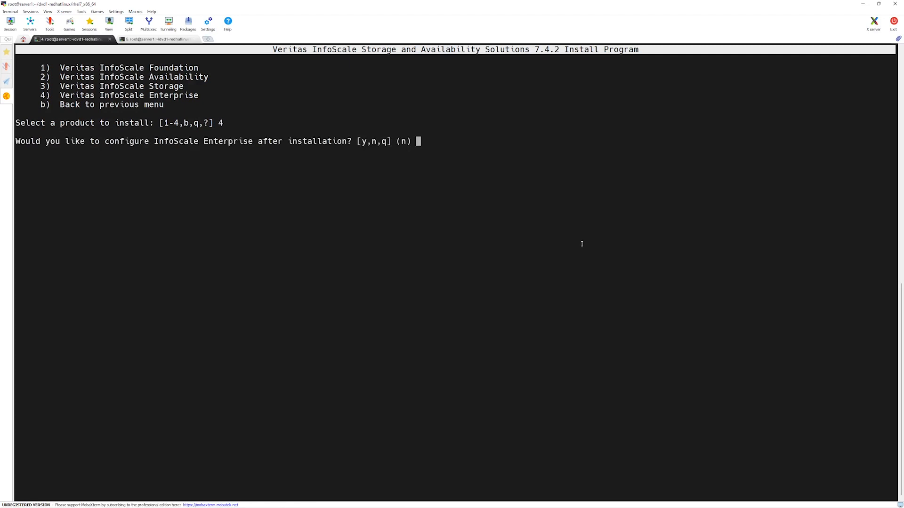
text(n)
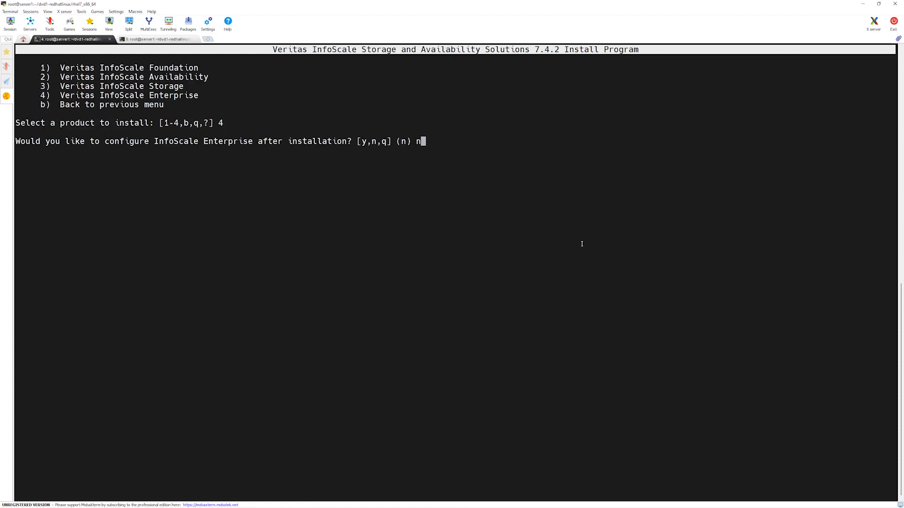
key(Return)
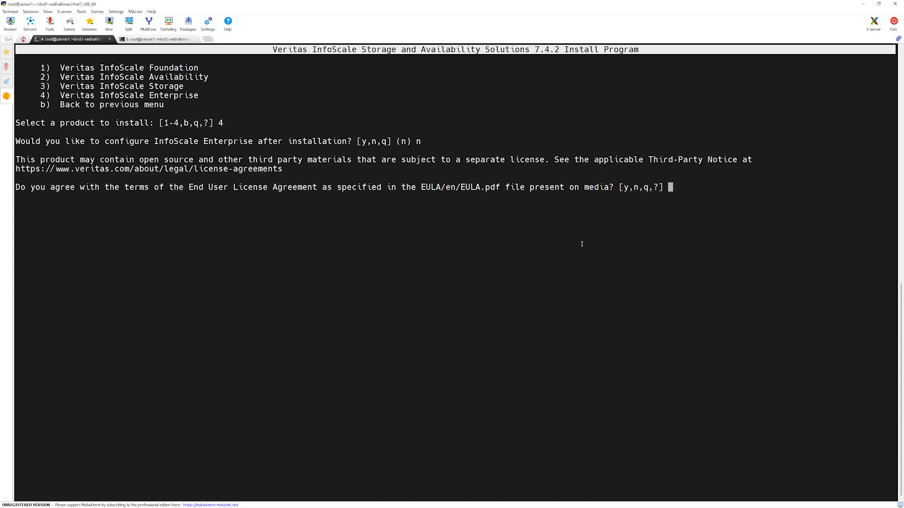
Accept the EULA (y) and submit server1 server2 as the target systems.
text(y)
text(s)
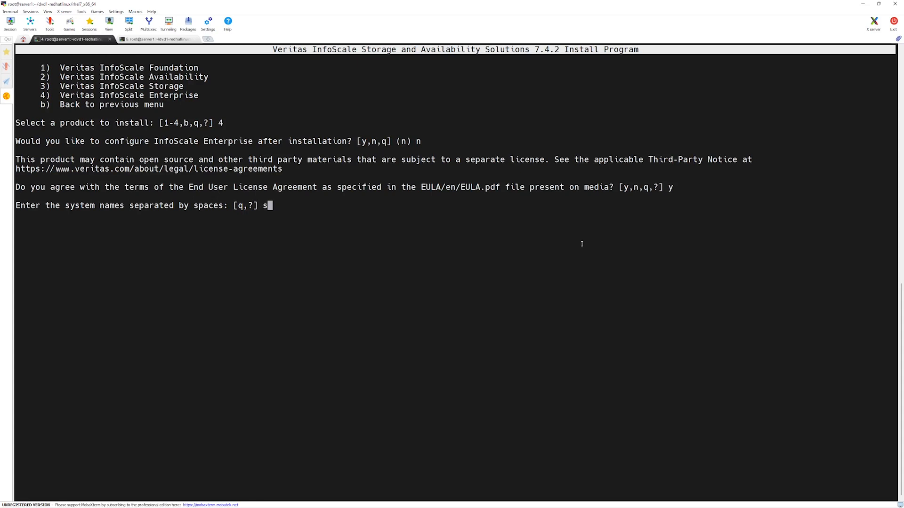
text(erver1 server)
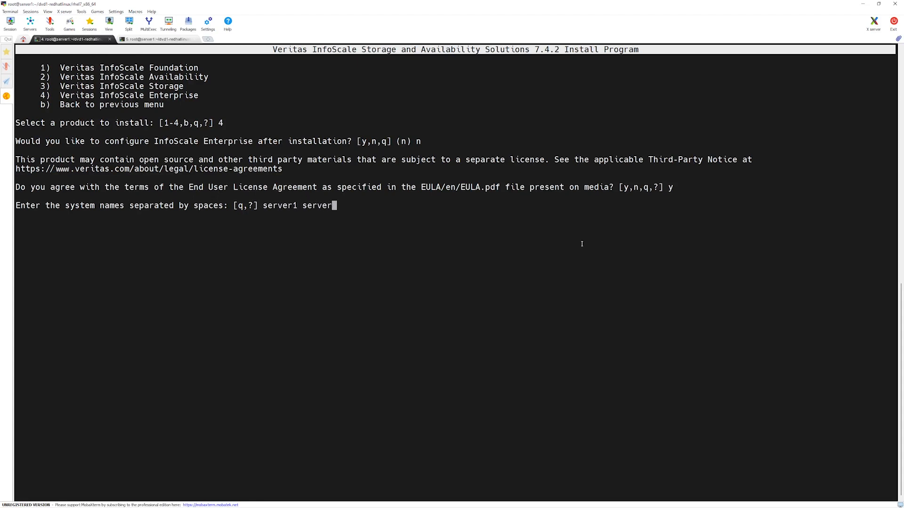
text(2)
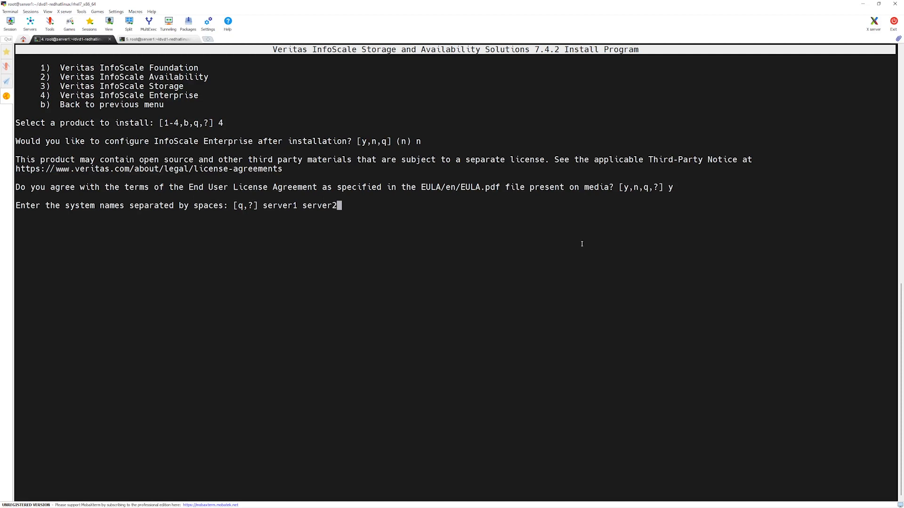
key(Return)
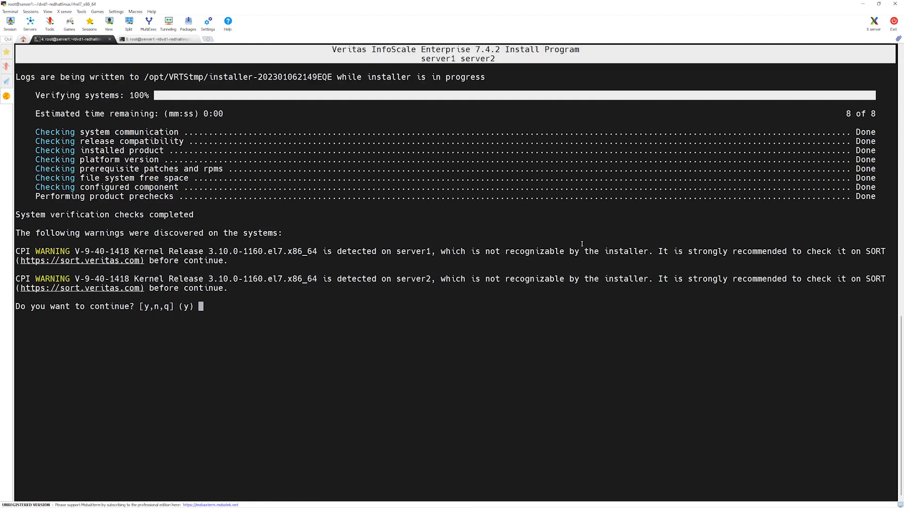
Continue the installation (y) despite the kernel warnings on both servers.
text(y)
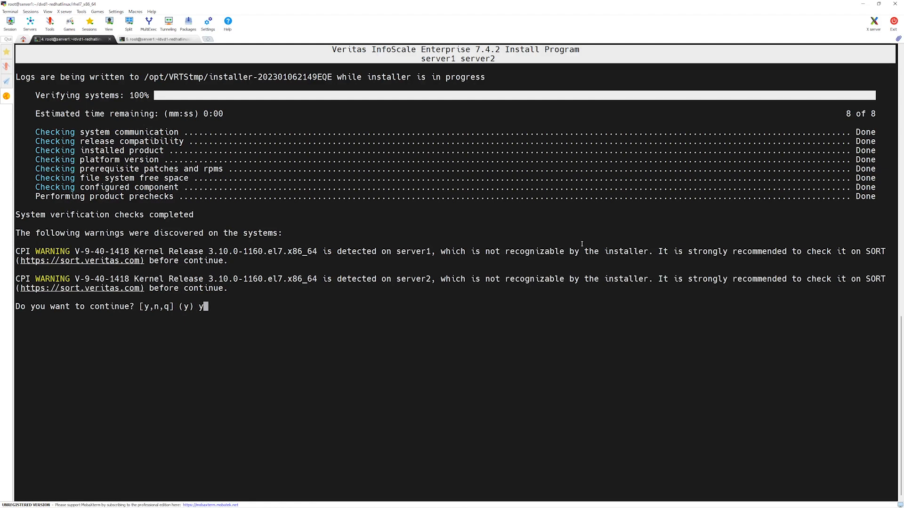
key(Return)
text(2)
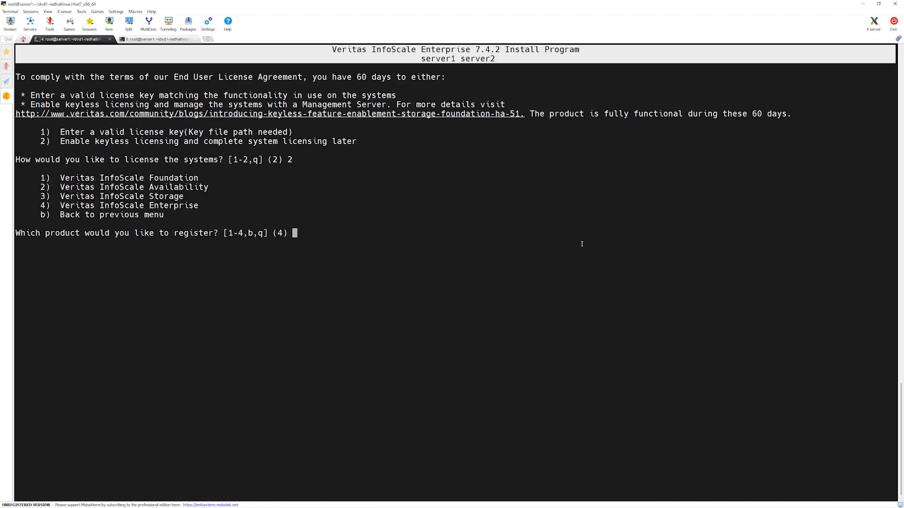
Register the InfoScale Enterprise (4) keyless license on server1 and server2.
text(4)
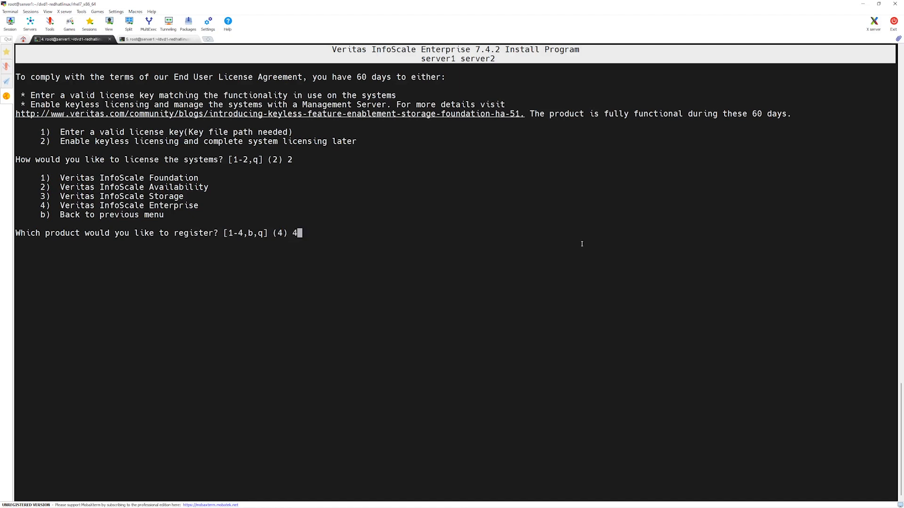
key(Return)
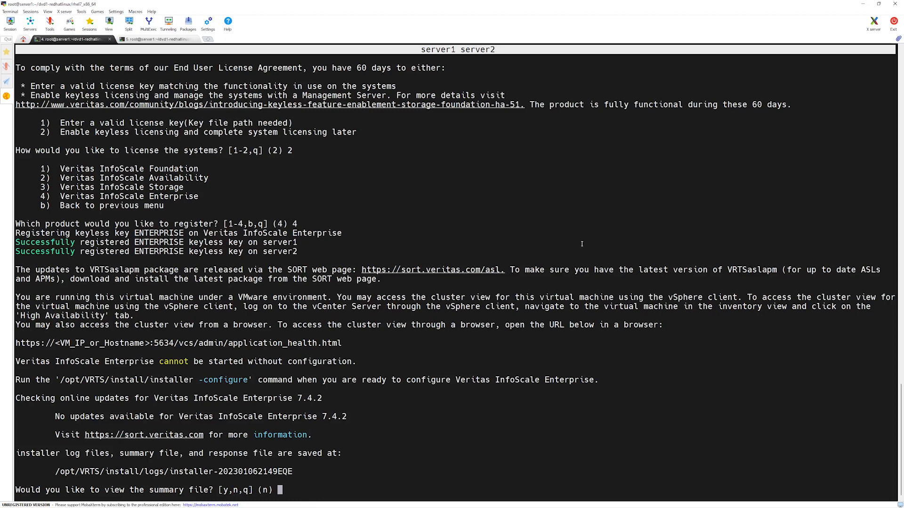
View the installation summary file (y) listing the rpms installed on the servers.
text(y)
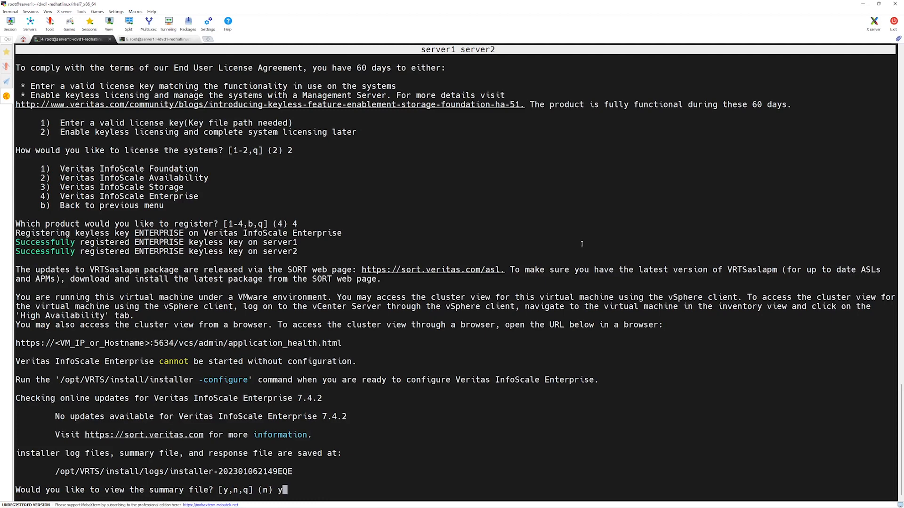
key(Return)
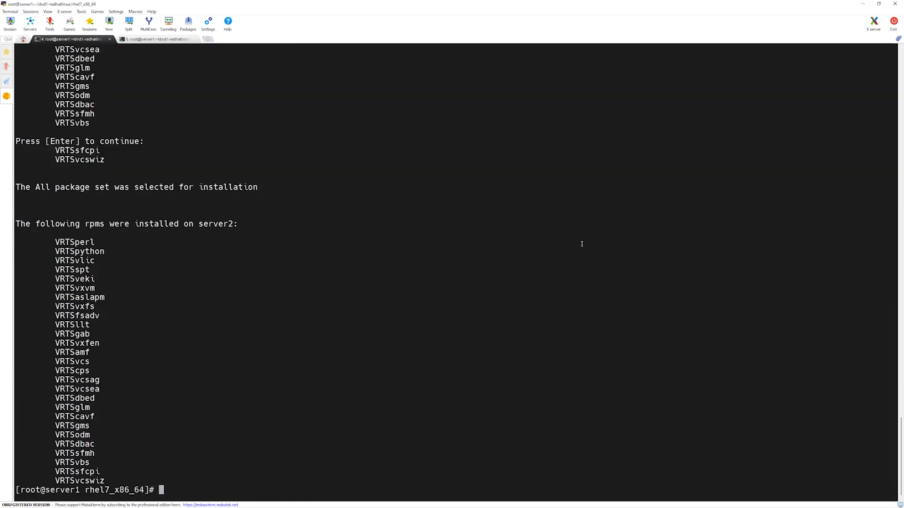